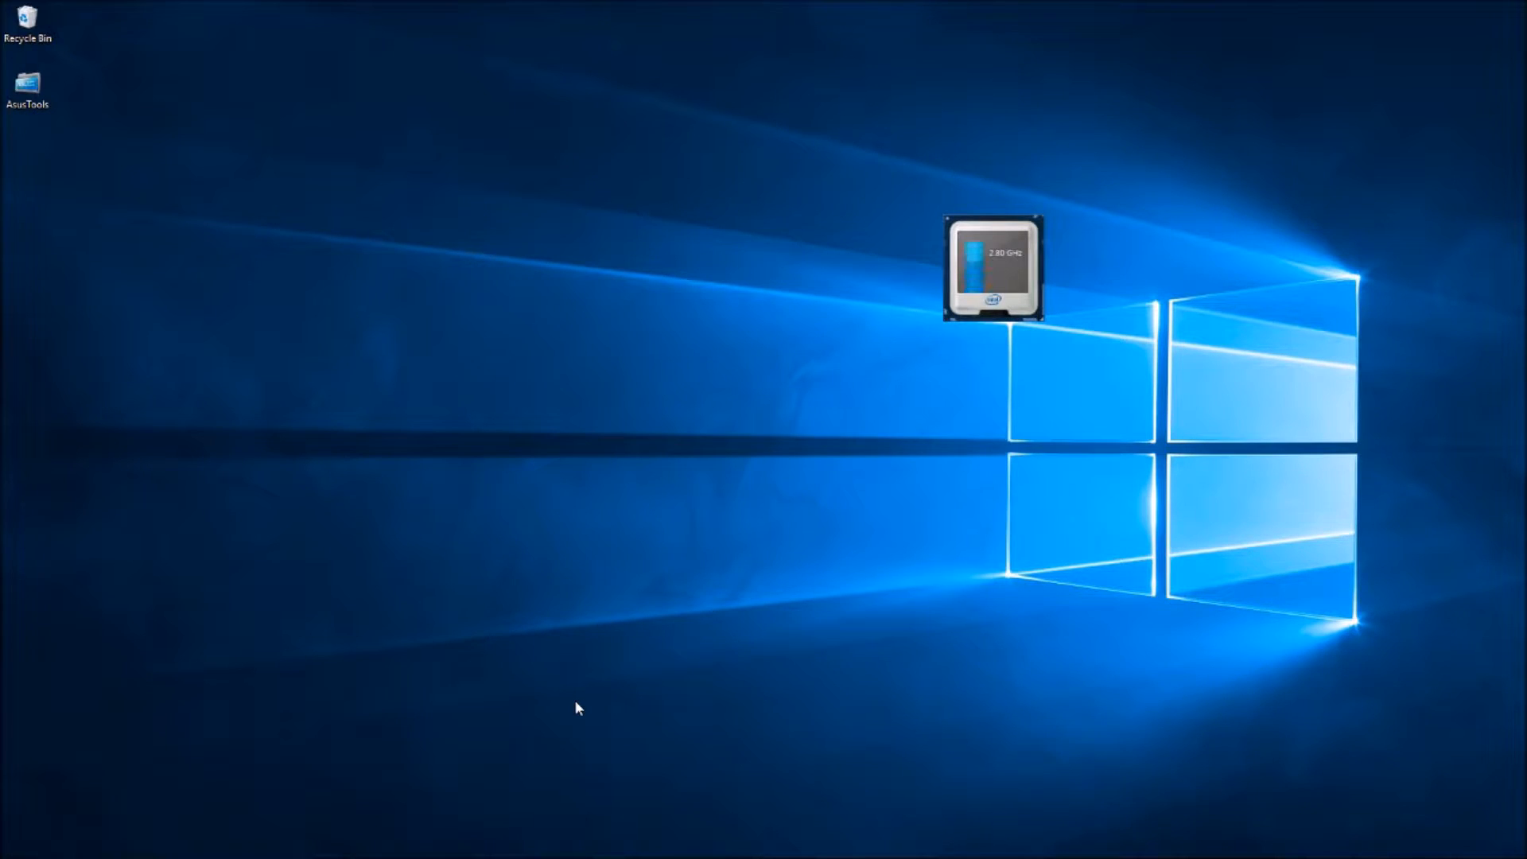
- After trying to launch Kodi from the Start menu, search Start for taskmgr
click(15, 843)
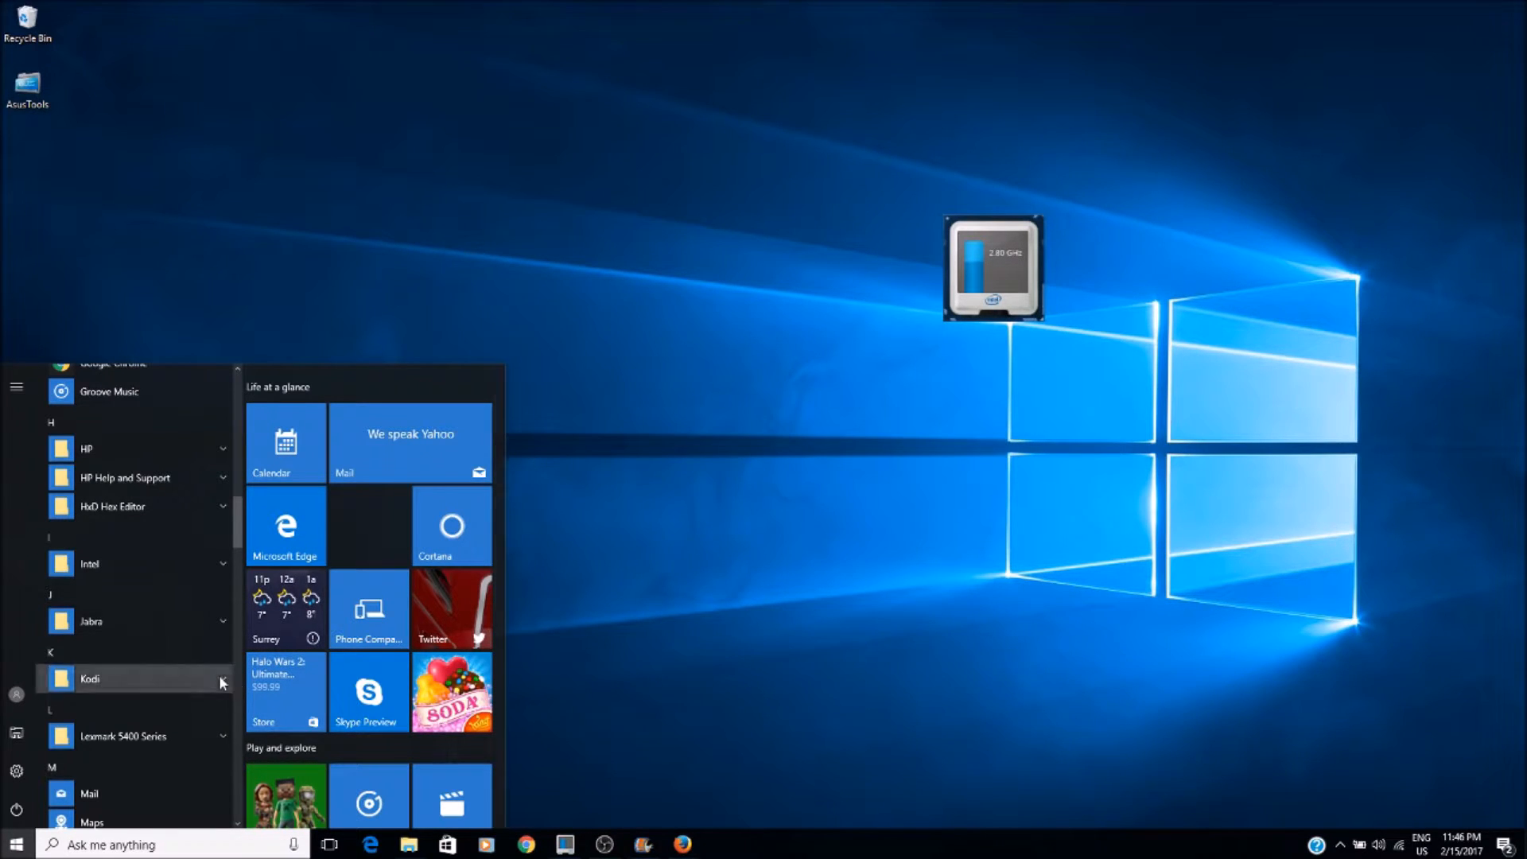
click(16, 845)
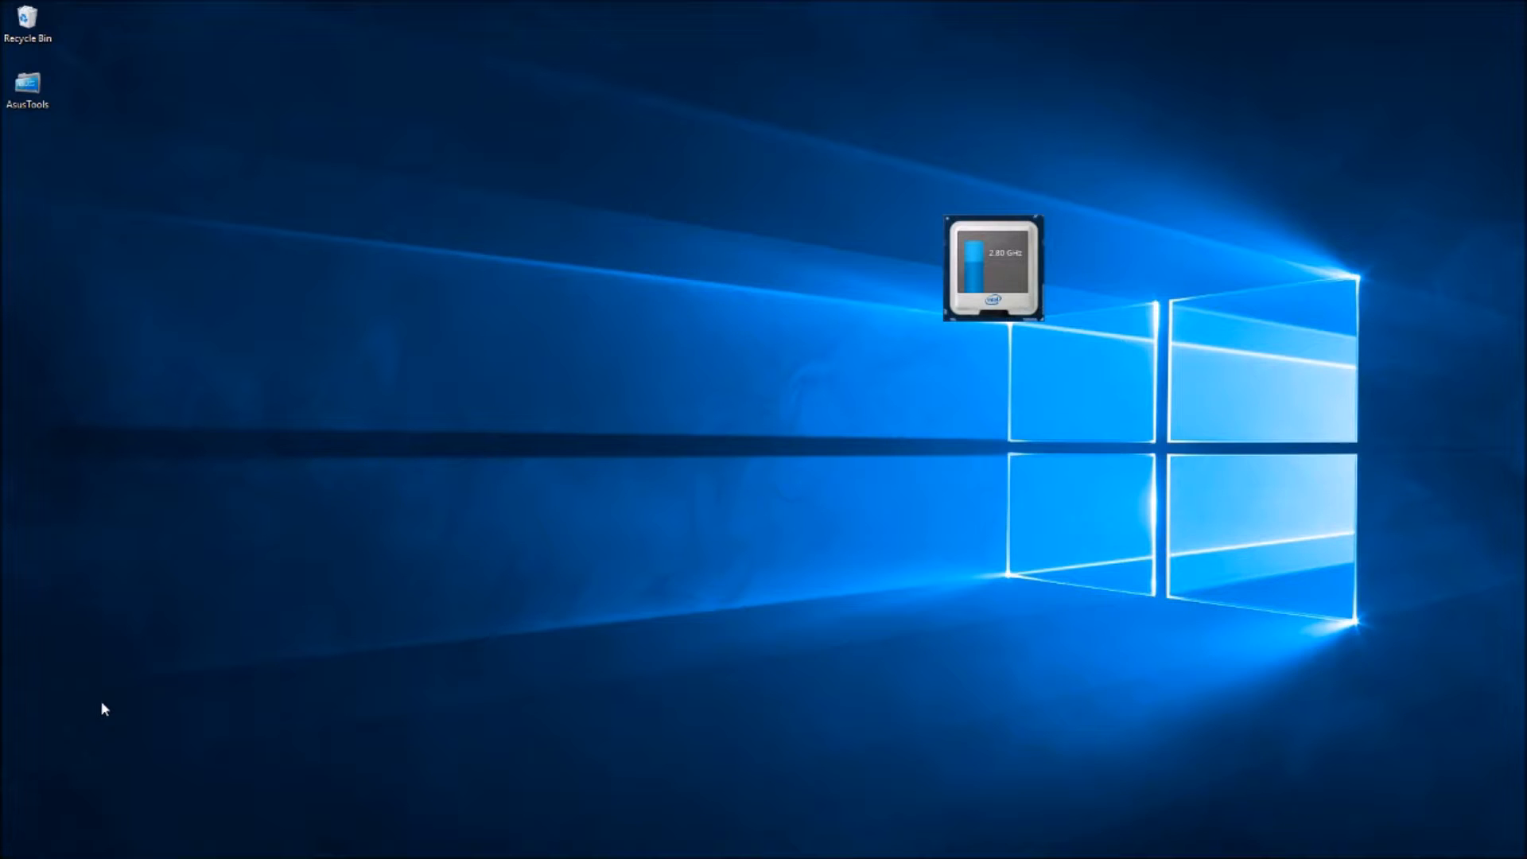
mouse_move(495, 552)
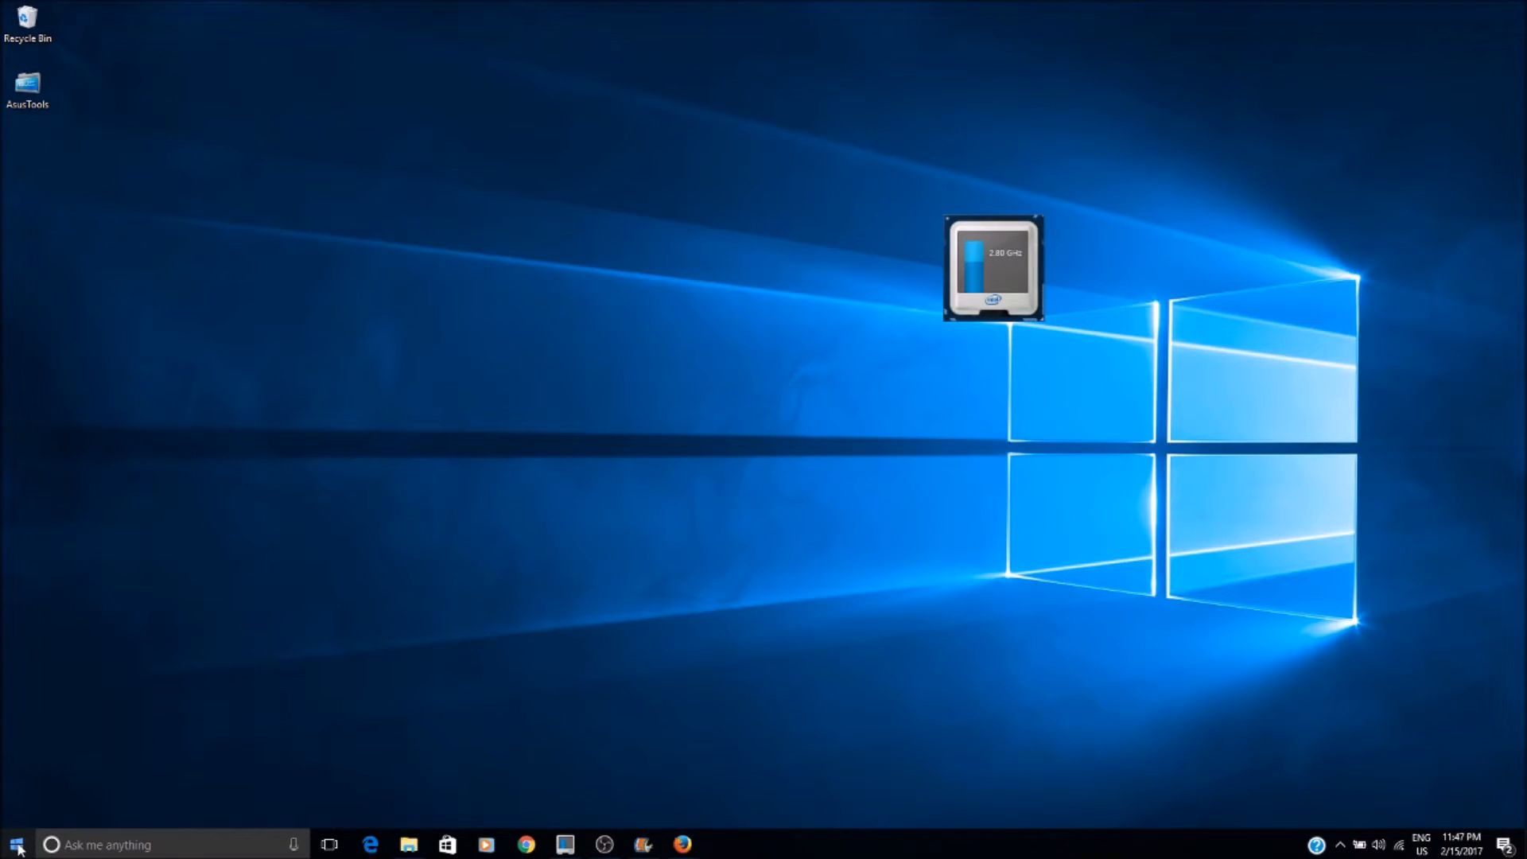
click(14, 845)
text(t)
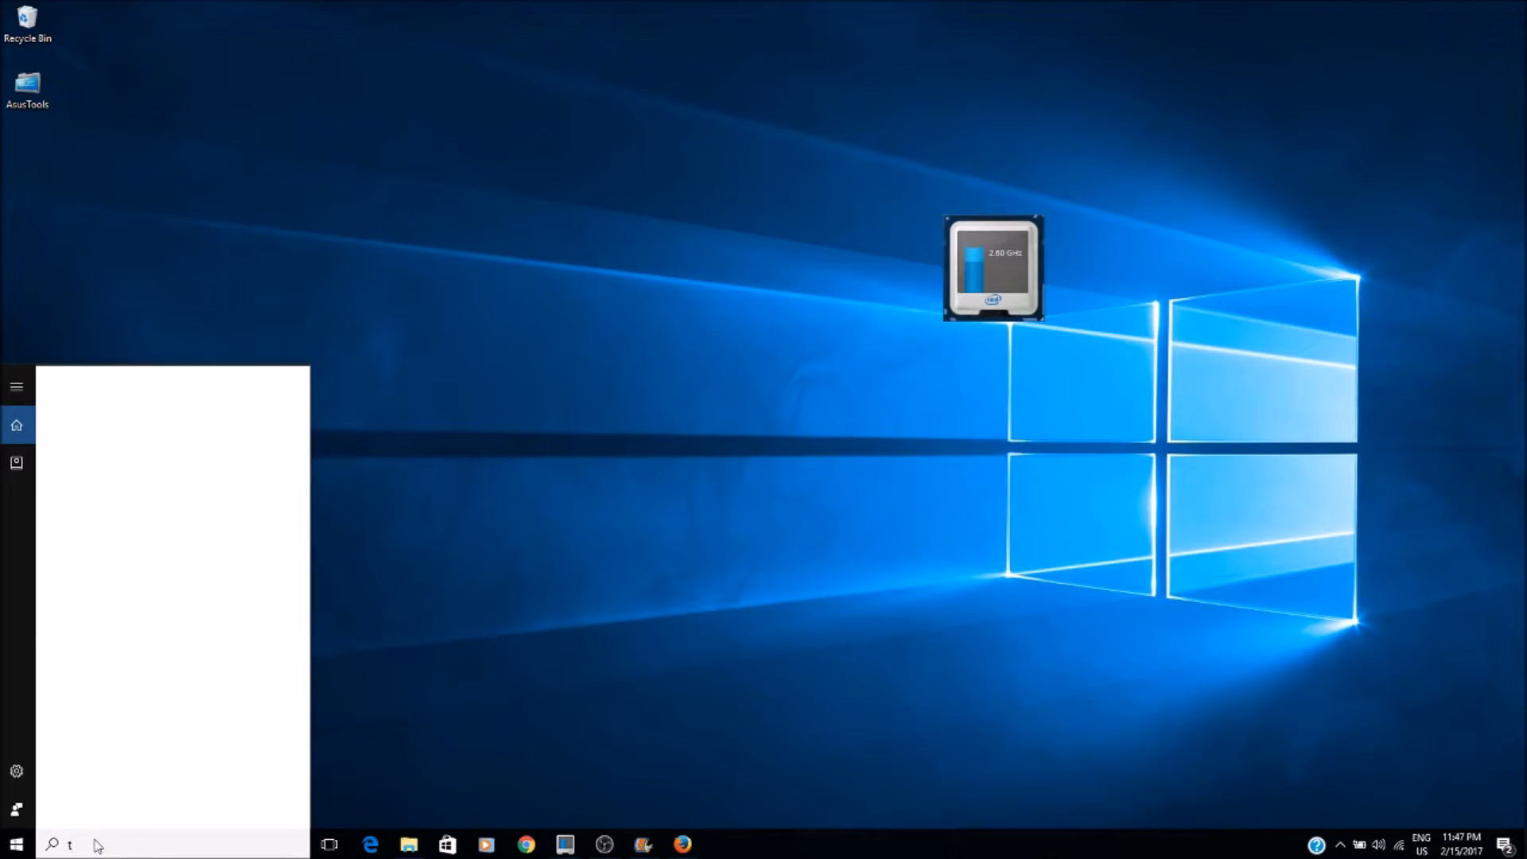
text(askmgr)
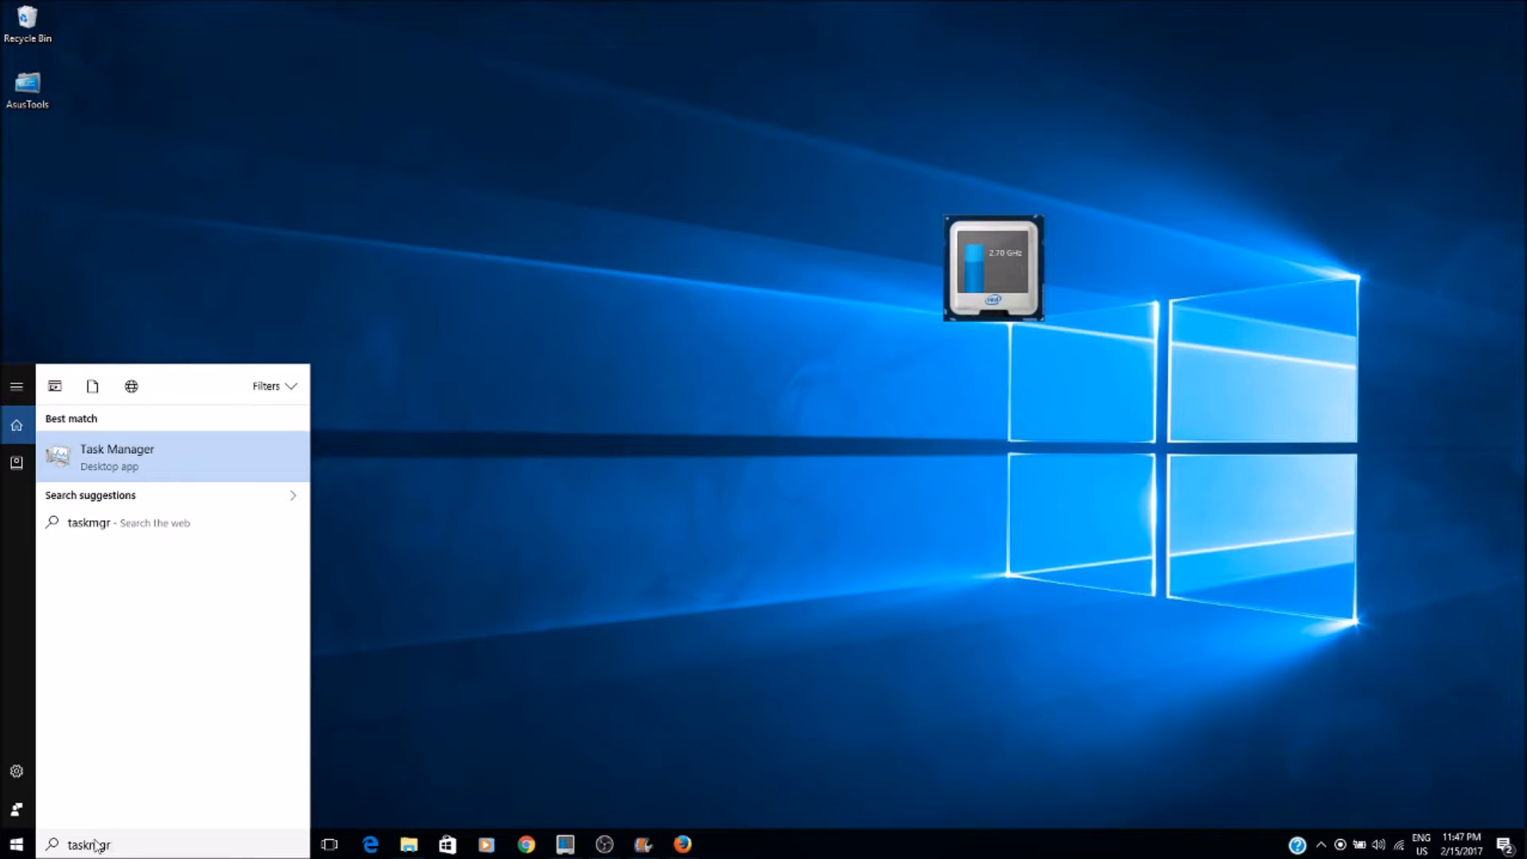
- Launch Task Manager and scroll the Processes list down to Kodi (32 bit)
click(117, 455)
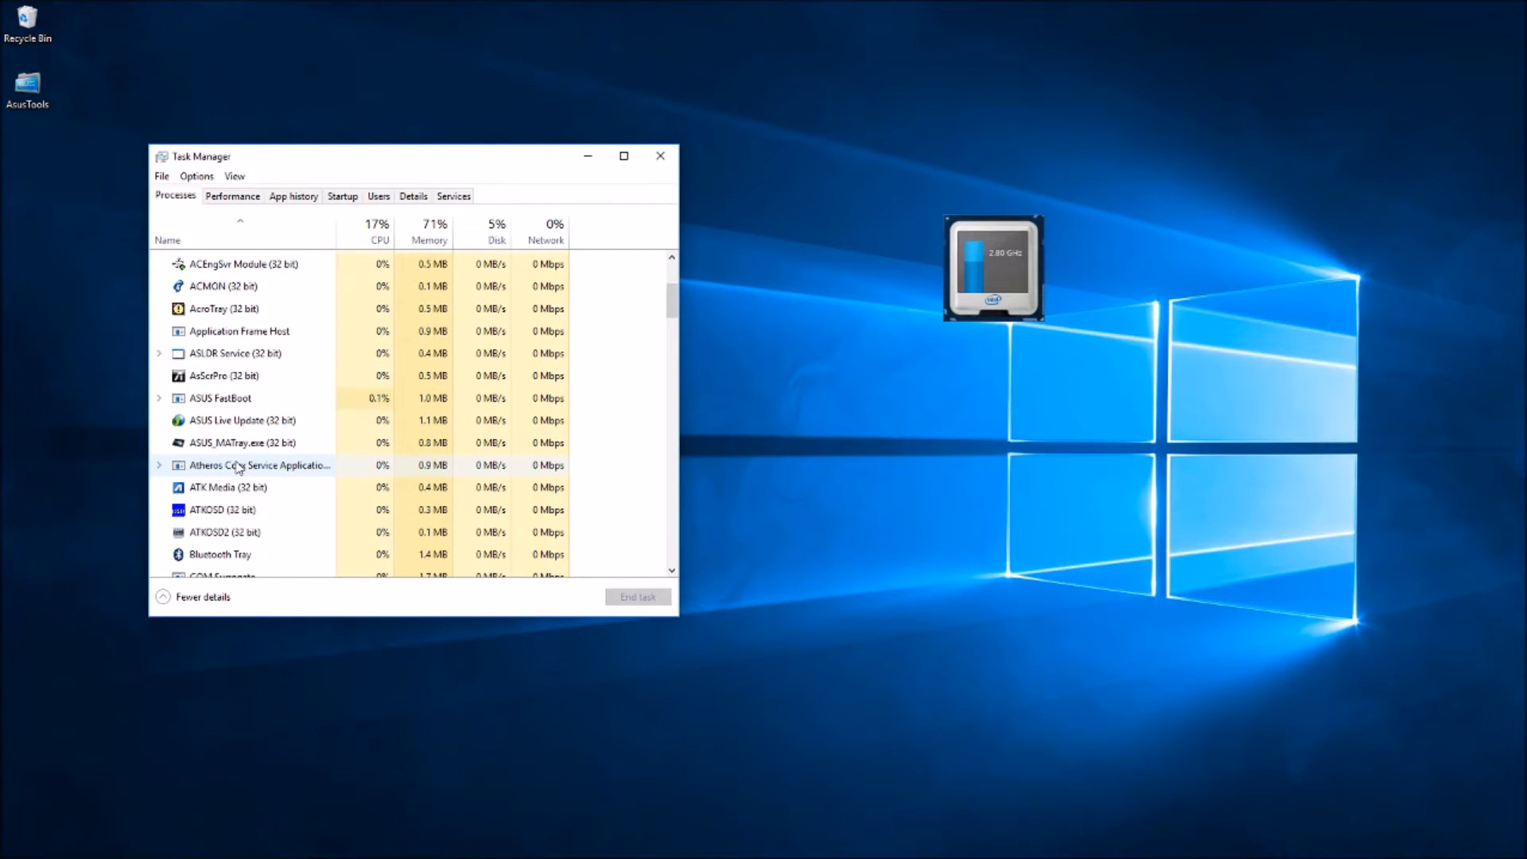
scroll(down, 3)
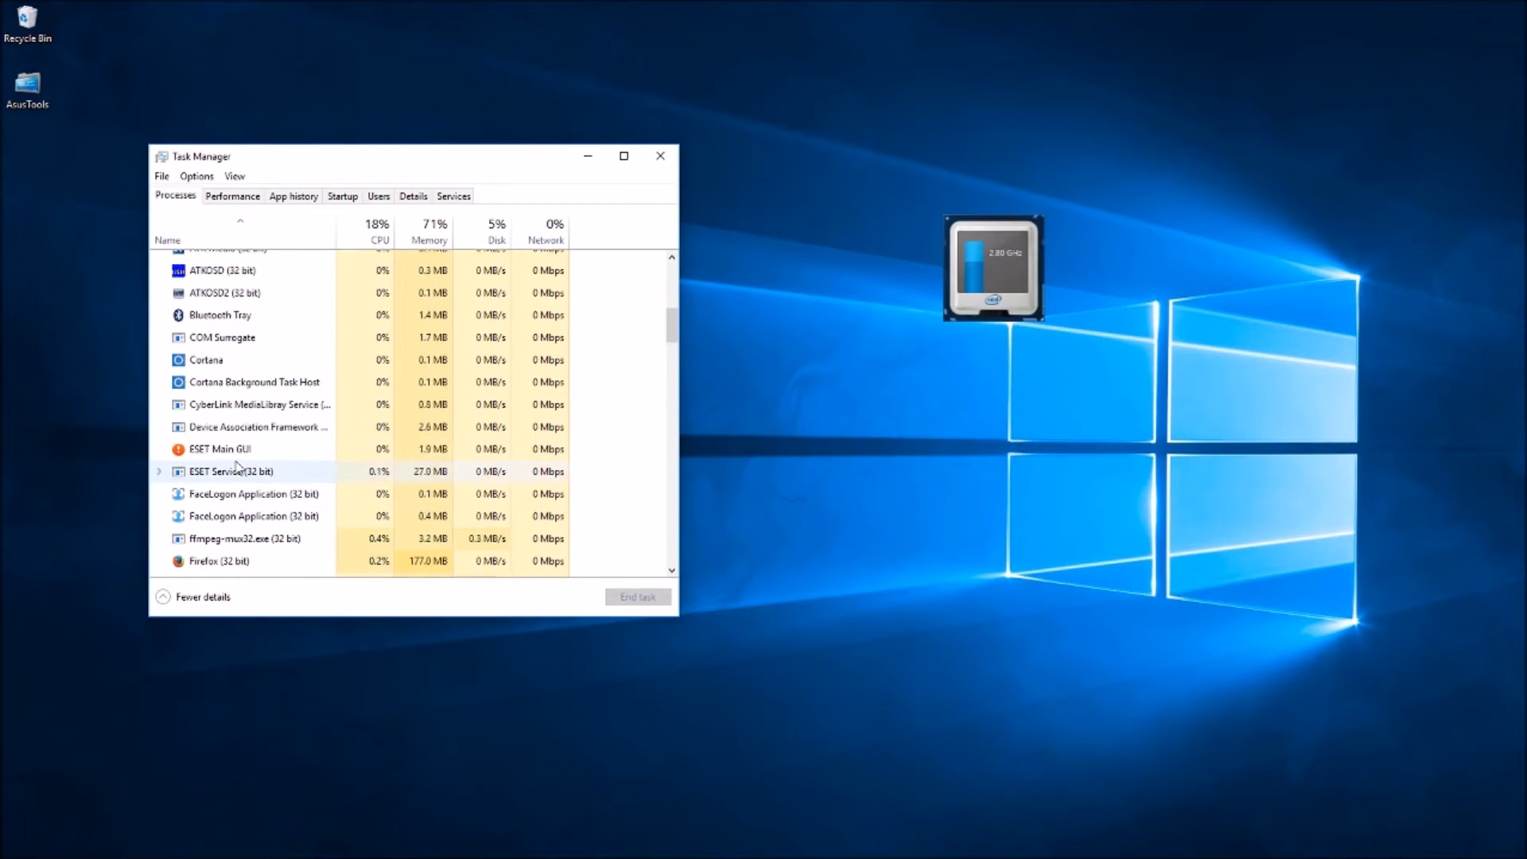
scroll(down, 3)
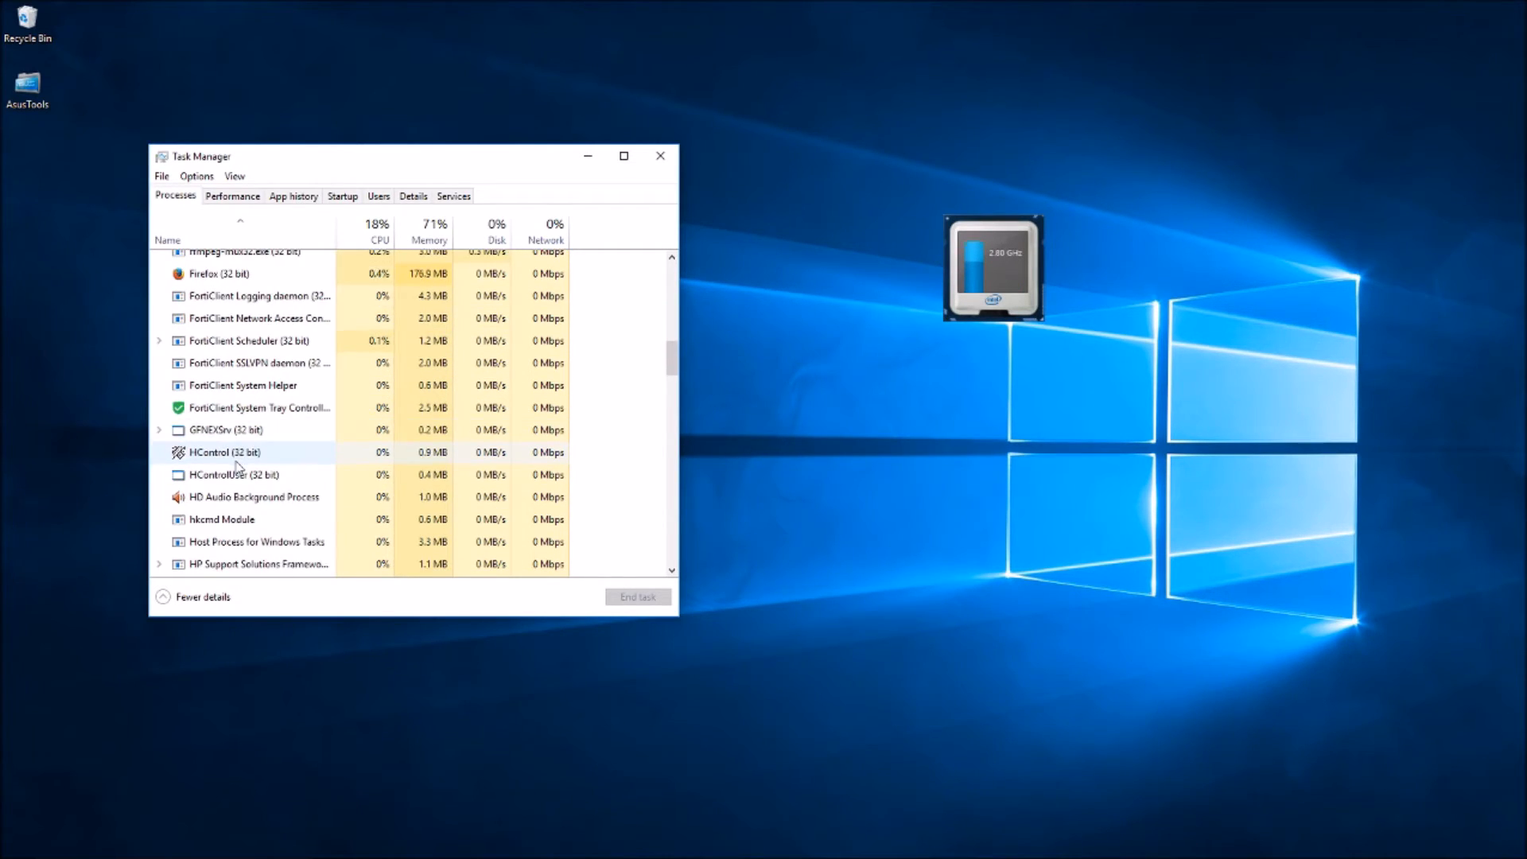
scroll(down, 3)
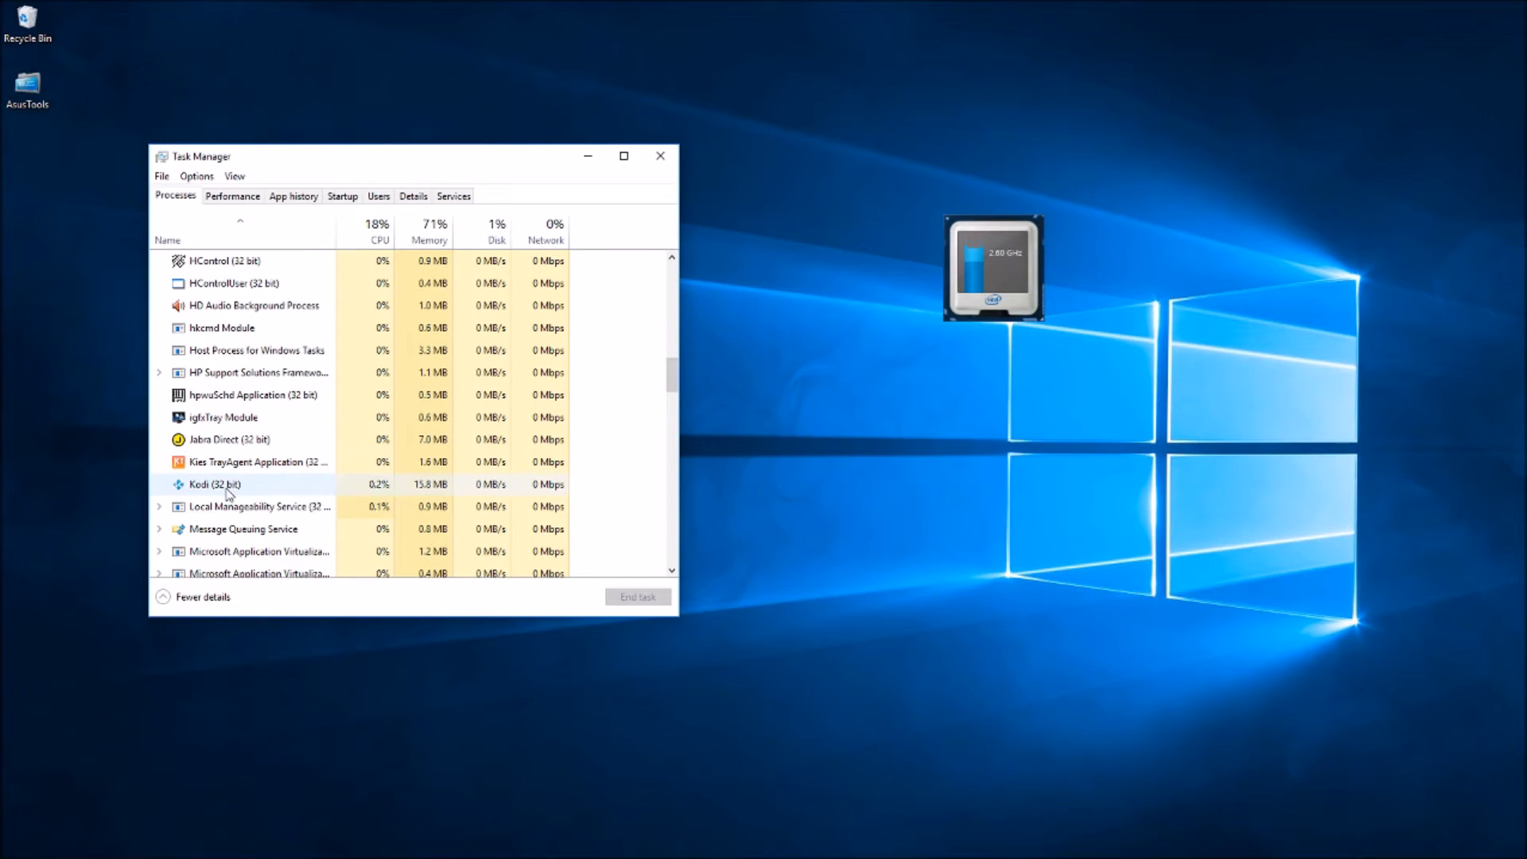
- End the Kodi (32 bit) background process, then close Task Manager
click(212, 484)
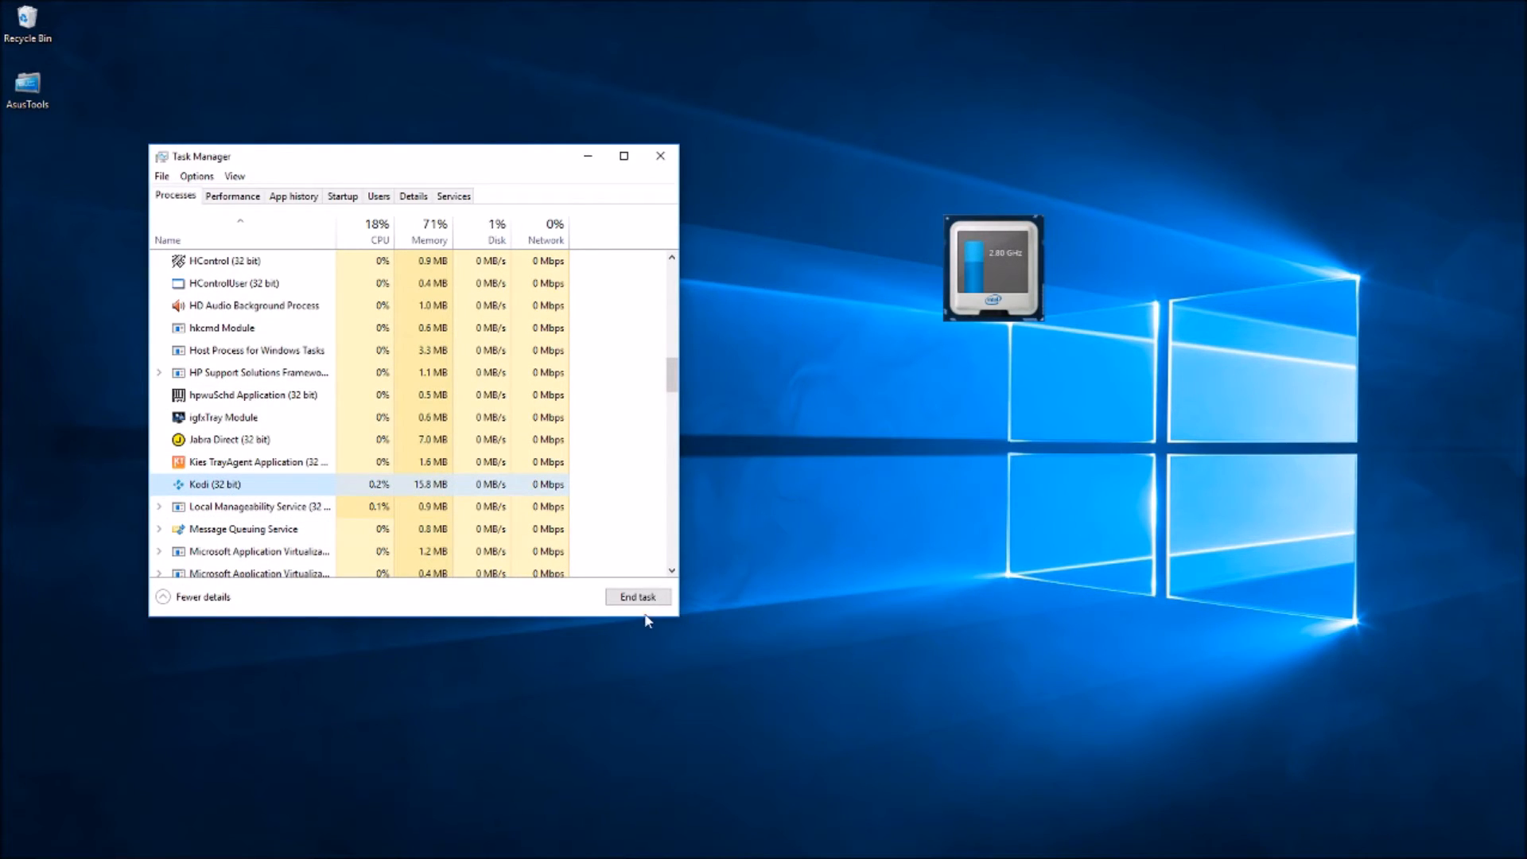
click(637, 596)
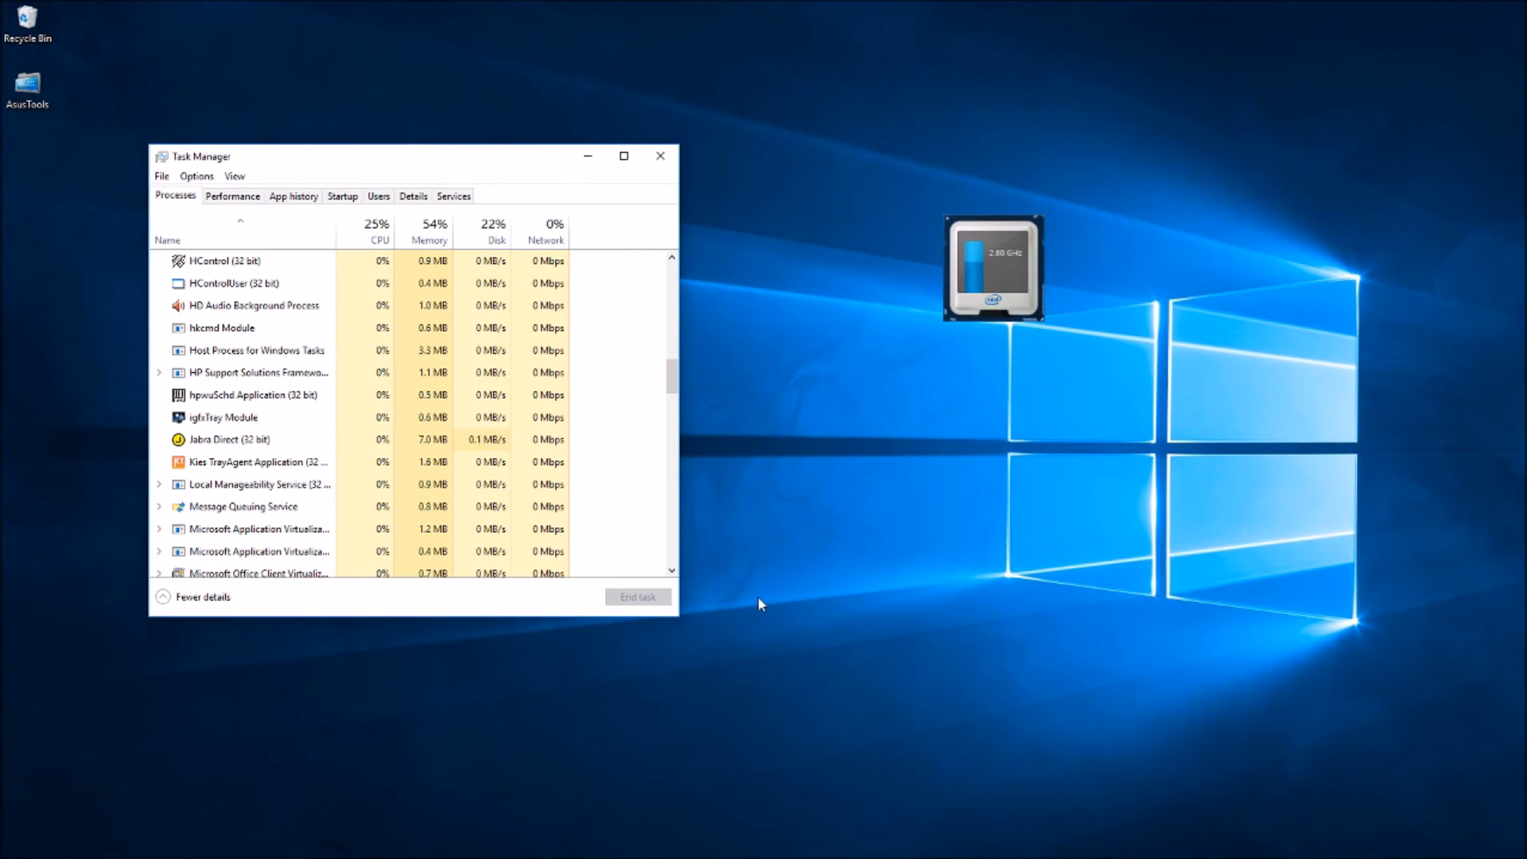
click(662, 155)
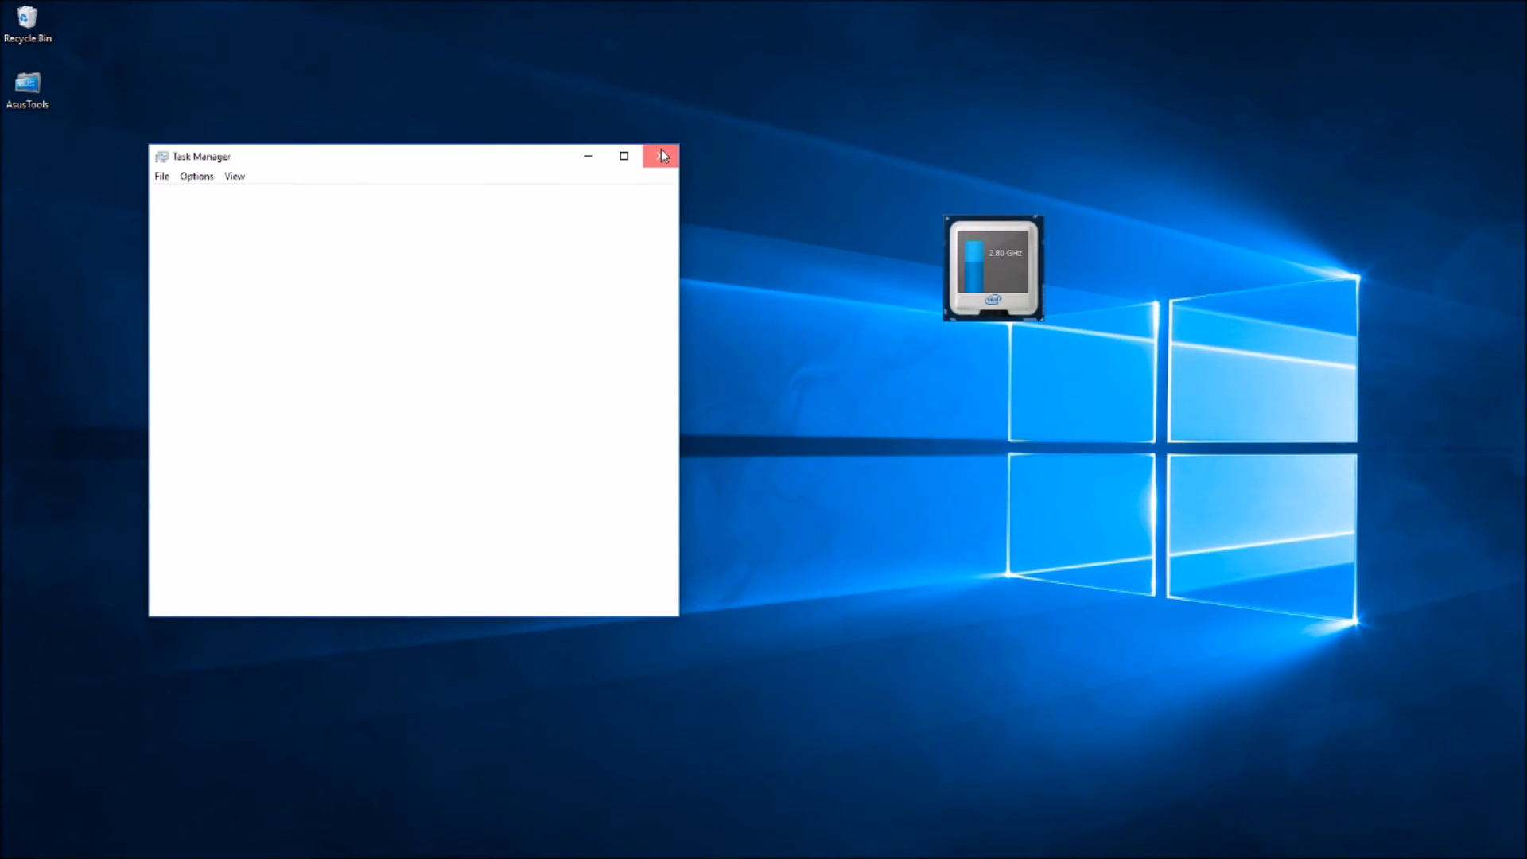
- Expand the Kodi folder in the Start menu app list to show Kodi and Visit Kodi Online
click(14, 843)
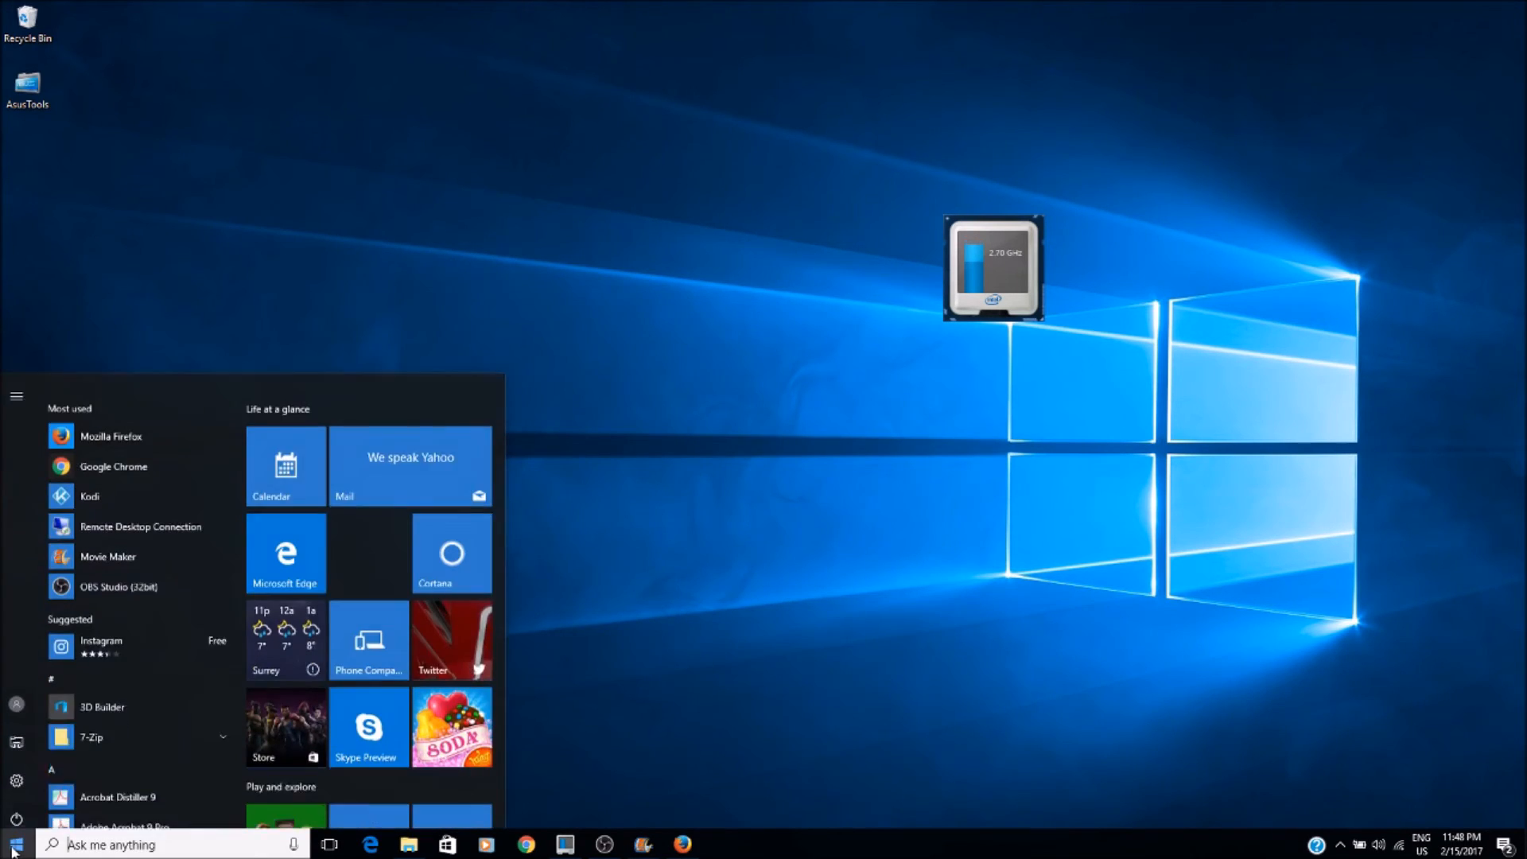
scroll(down, 3)
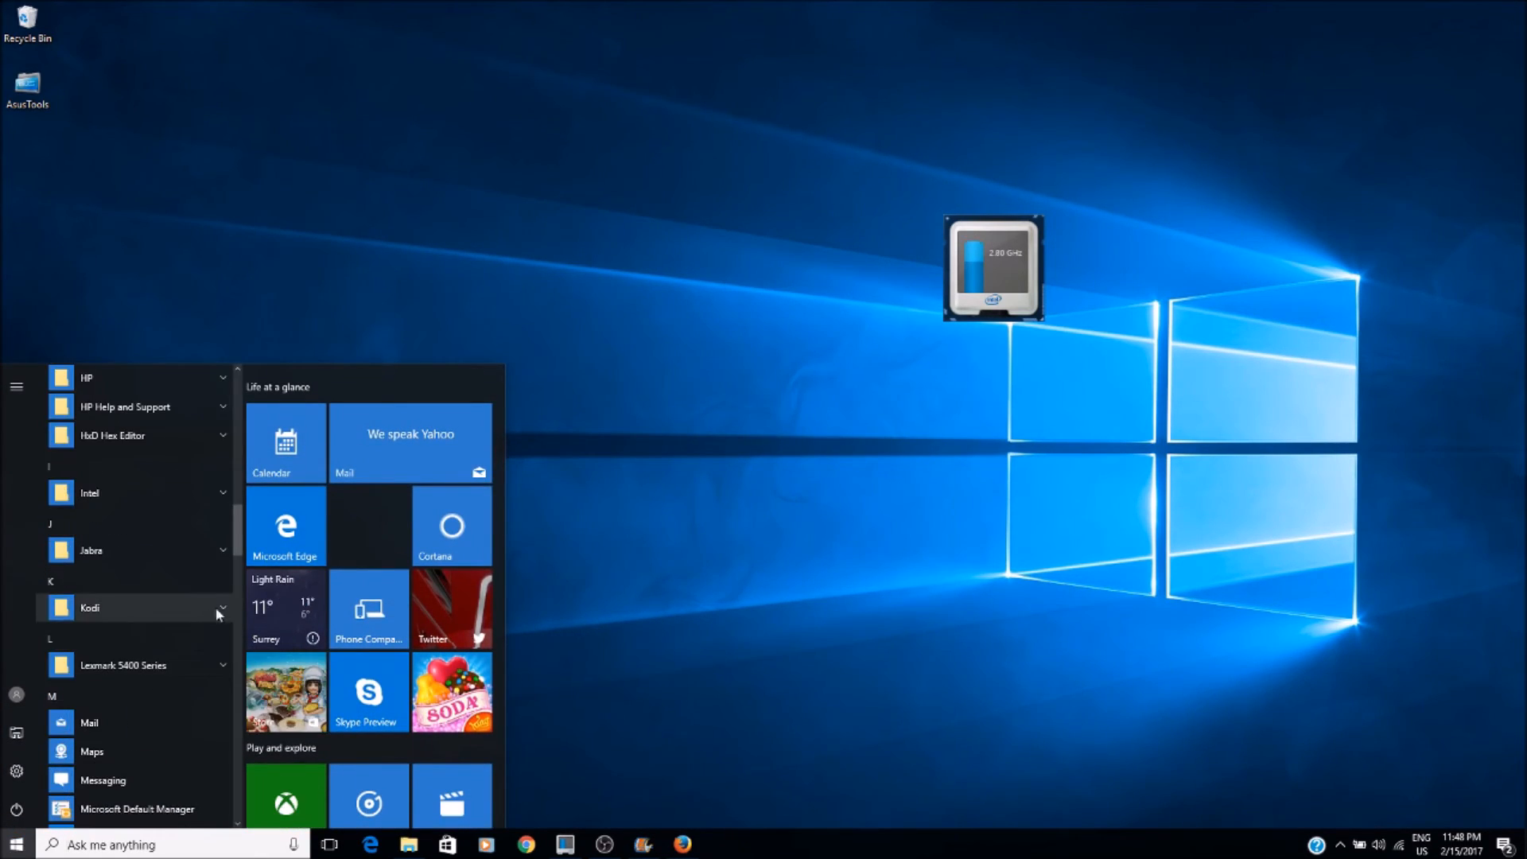
click(89, 607)
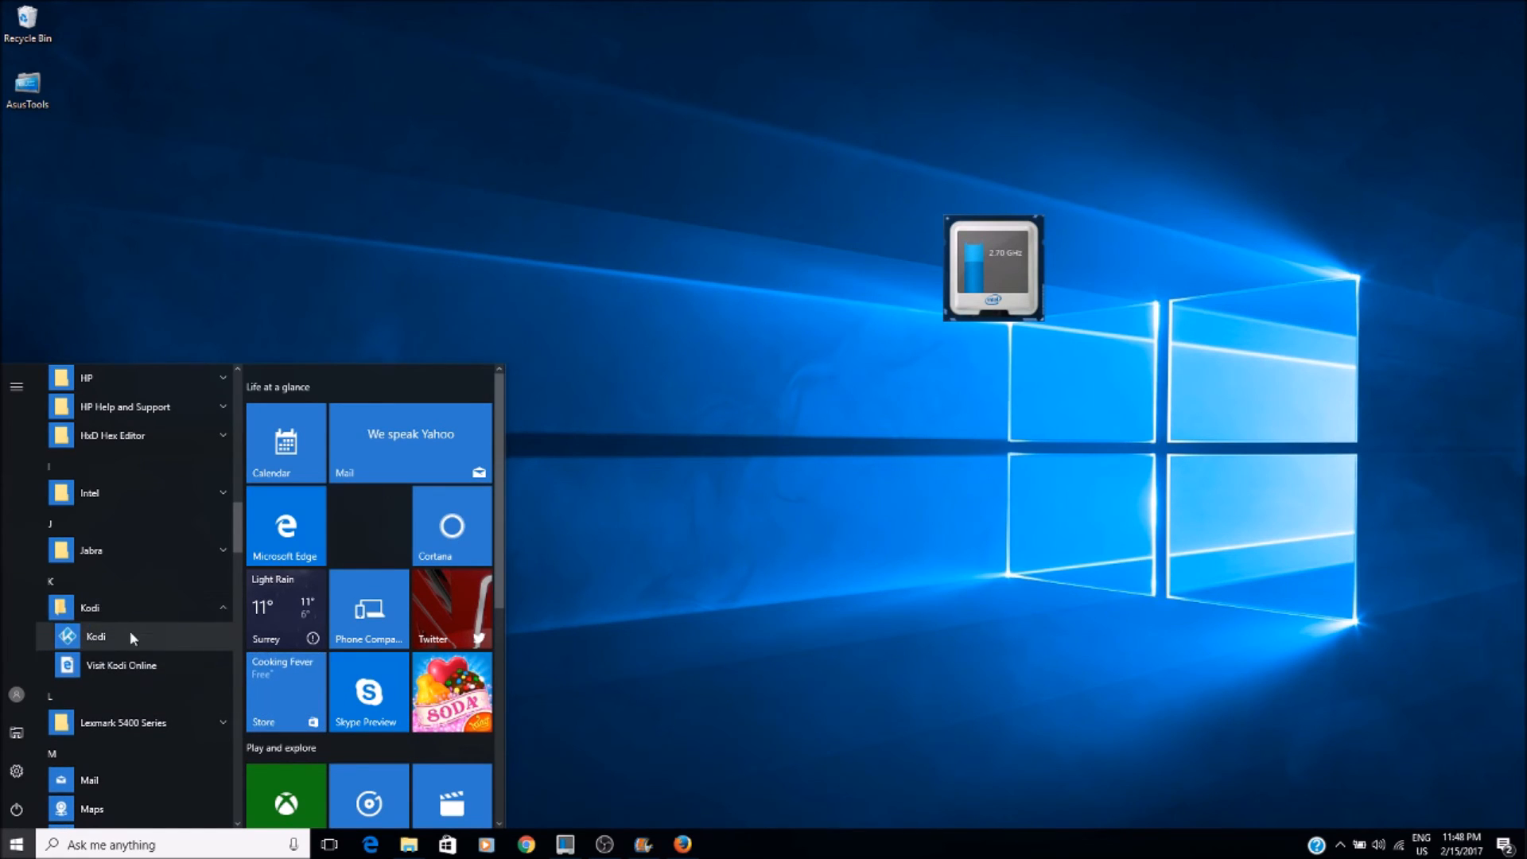